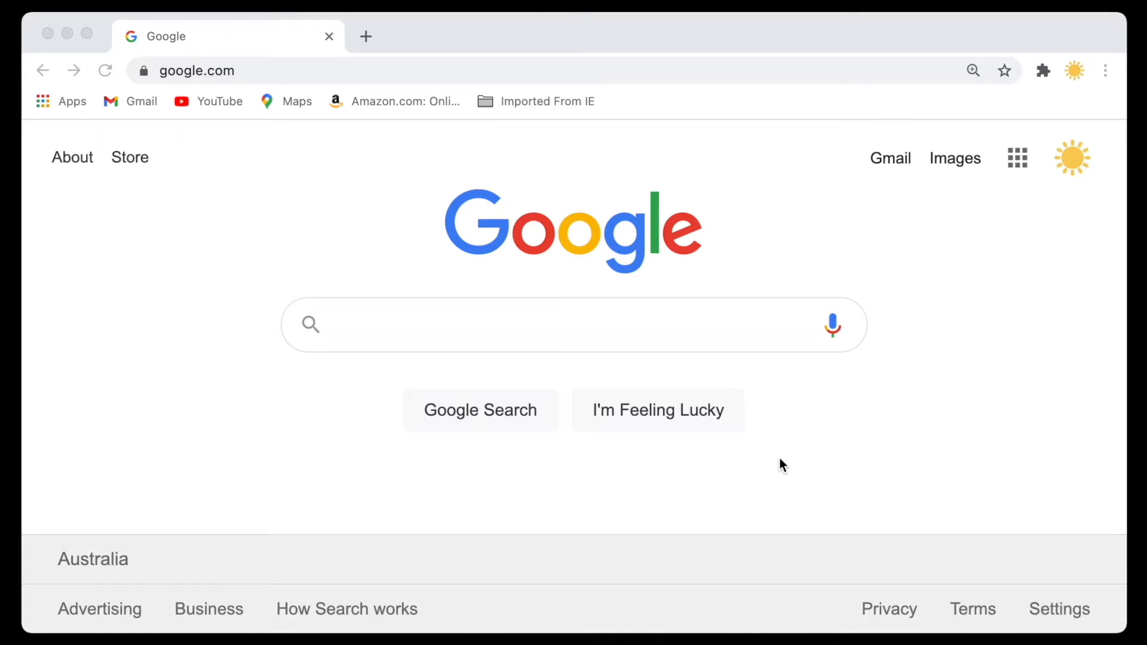
mouse_move(488, 447)
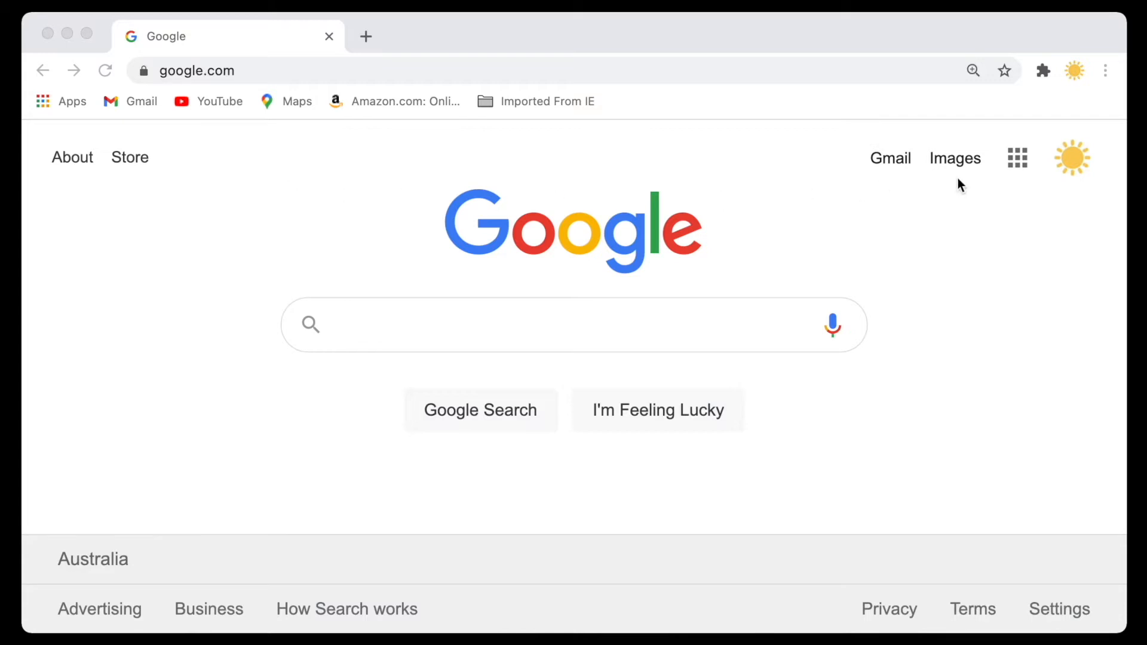
mouse_move(479, 547)
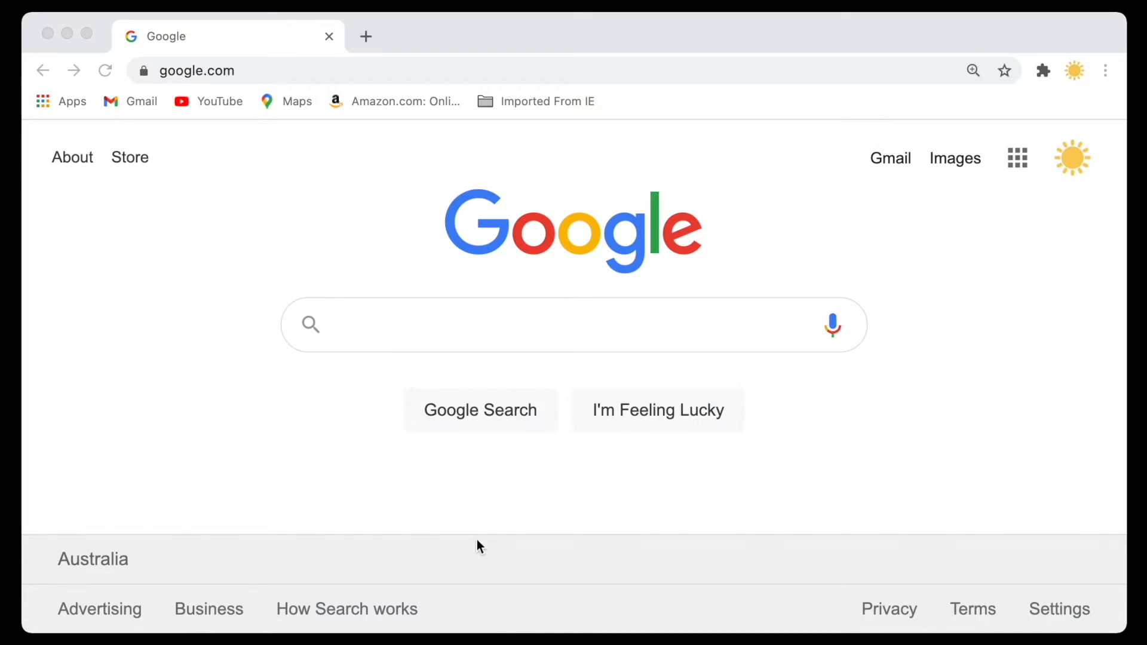
mouse_move(478, 448)
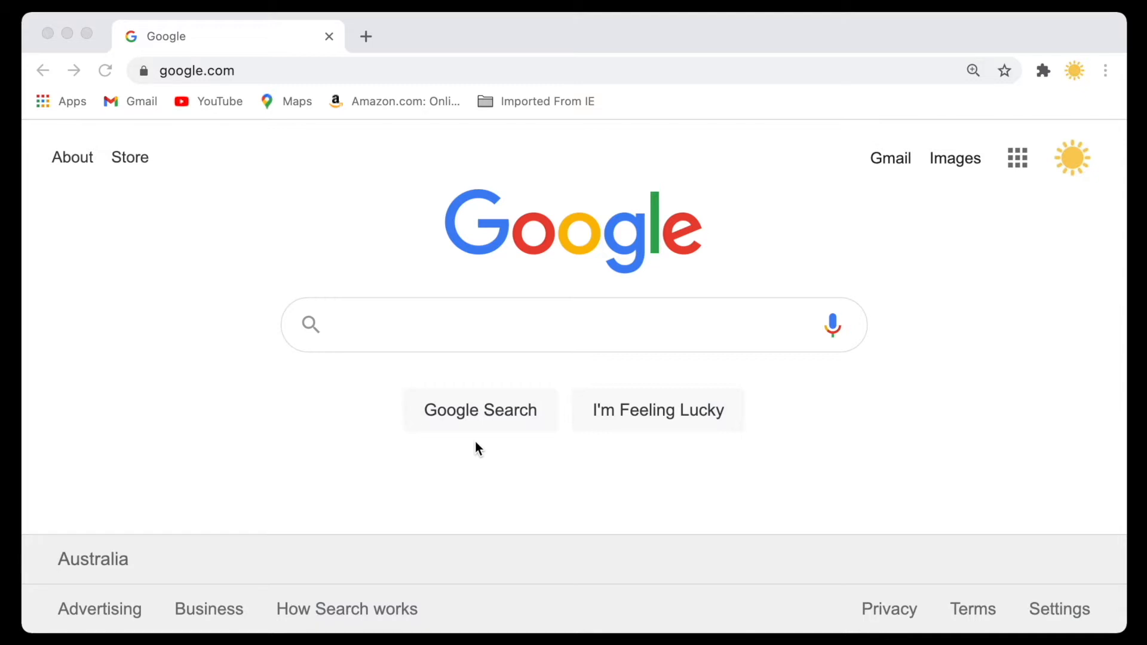
mouse_move(656, 416)
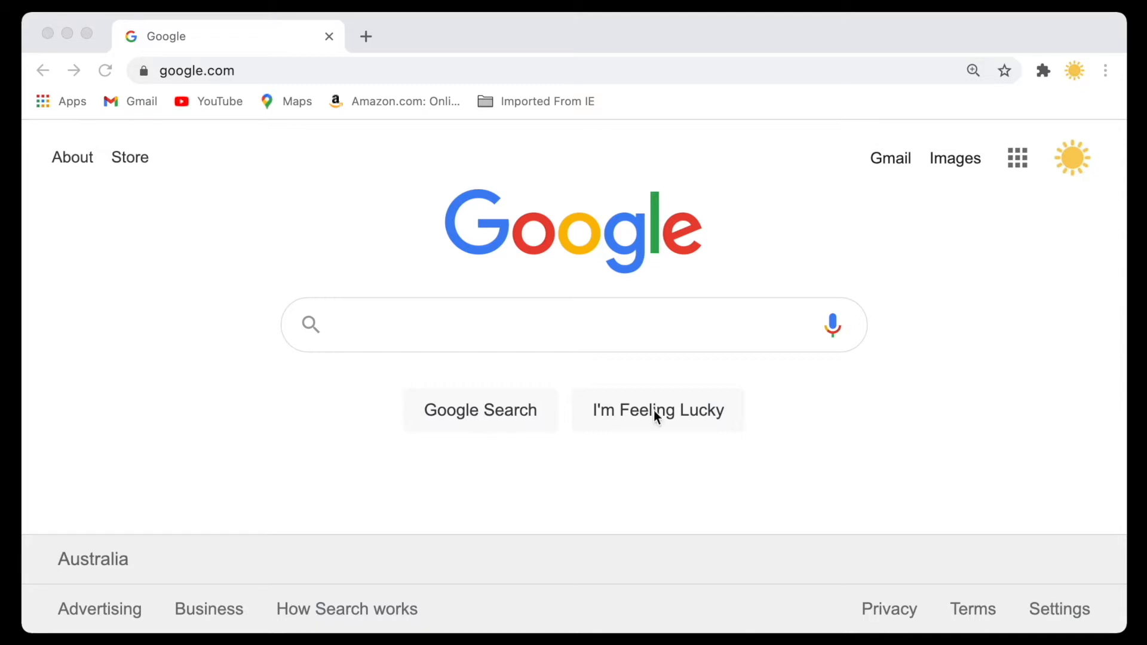
mouse_move(642, 413)
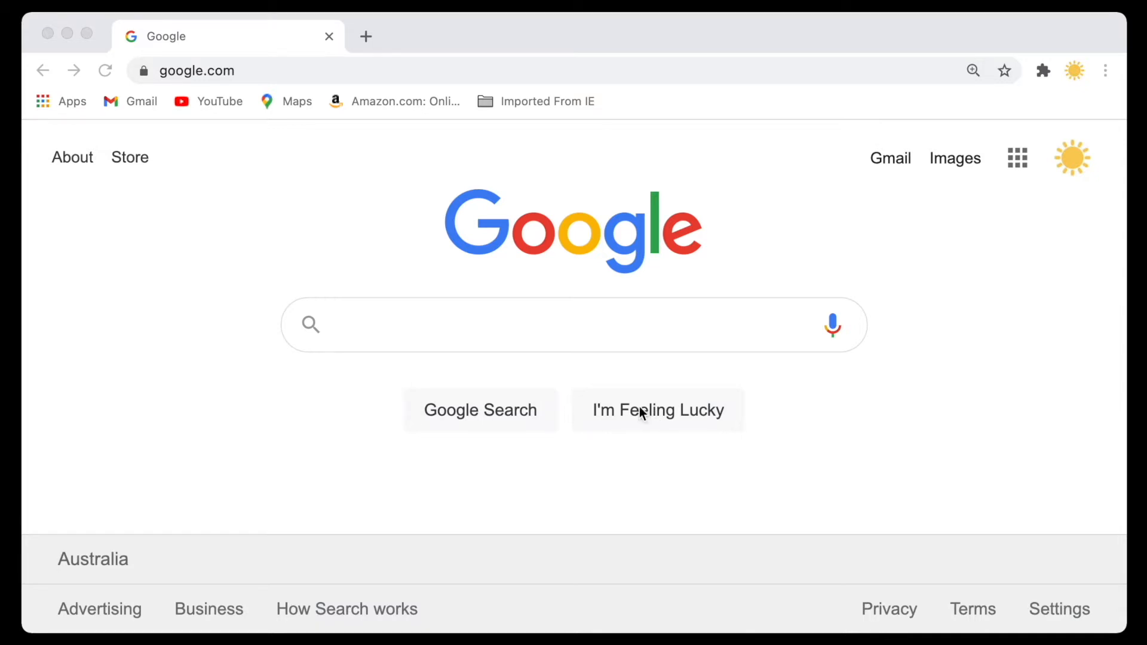
- Inspect the Google Search button's element in Chrome DevTools
right_click(642, 413)
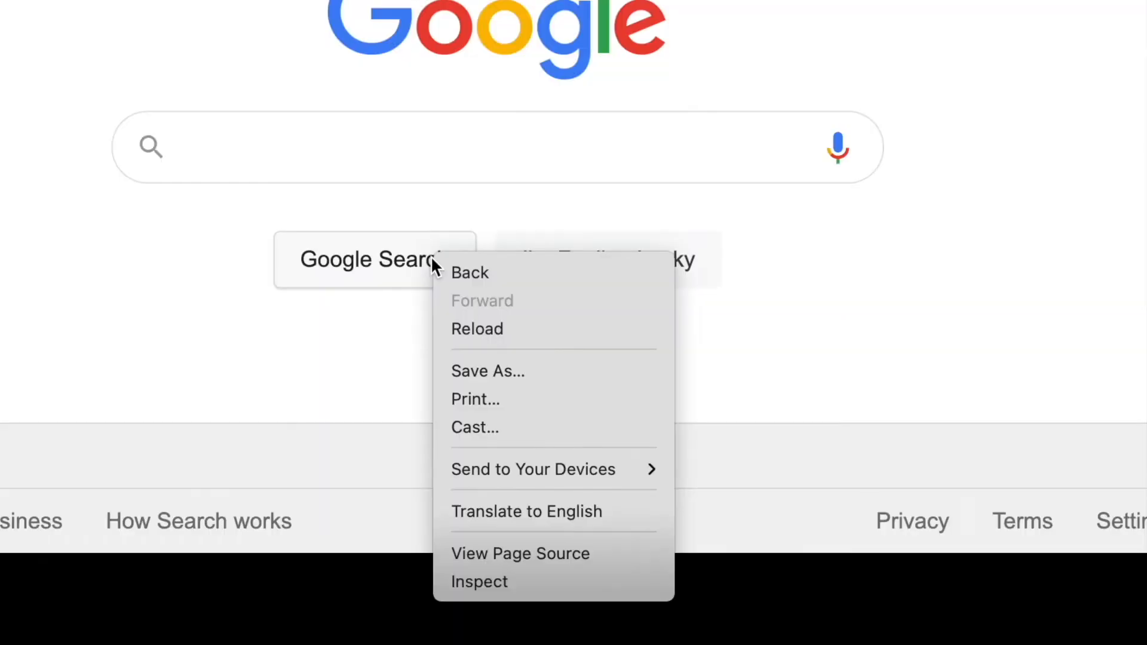
mouse_move(468, 273)
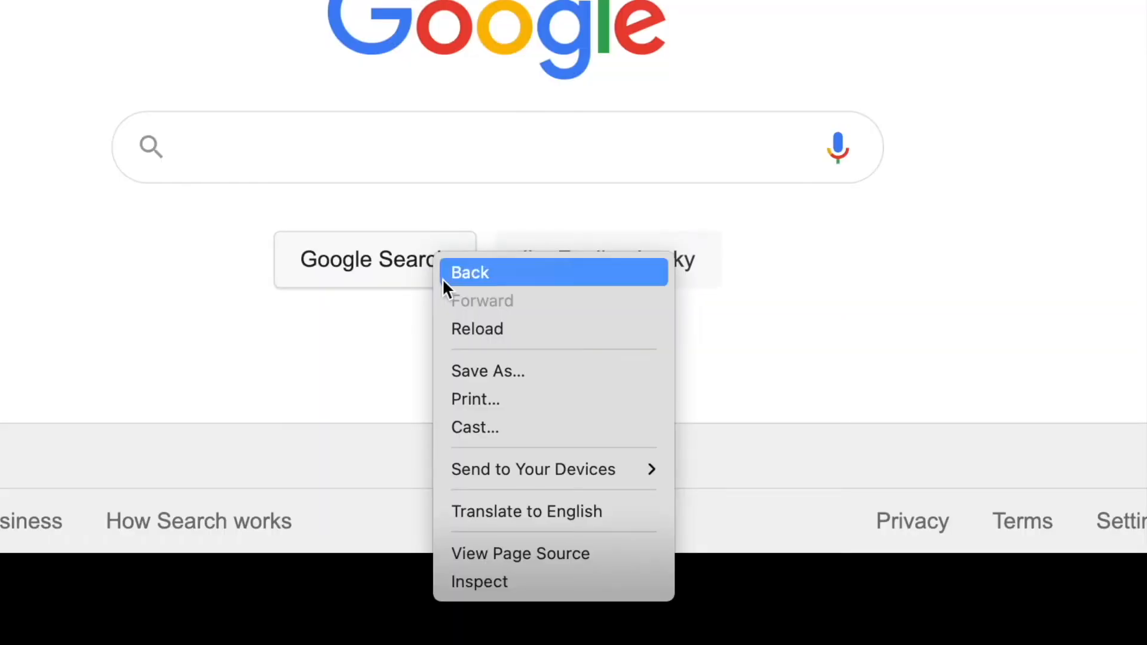
mouse_move(490, 593)
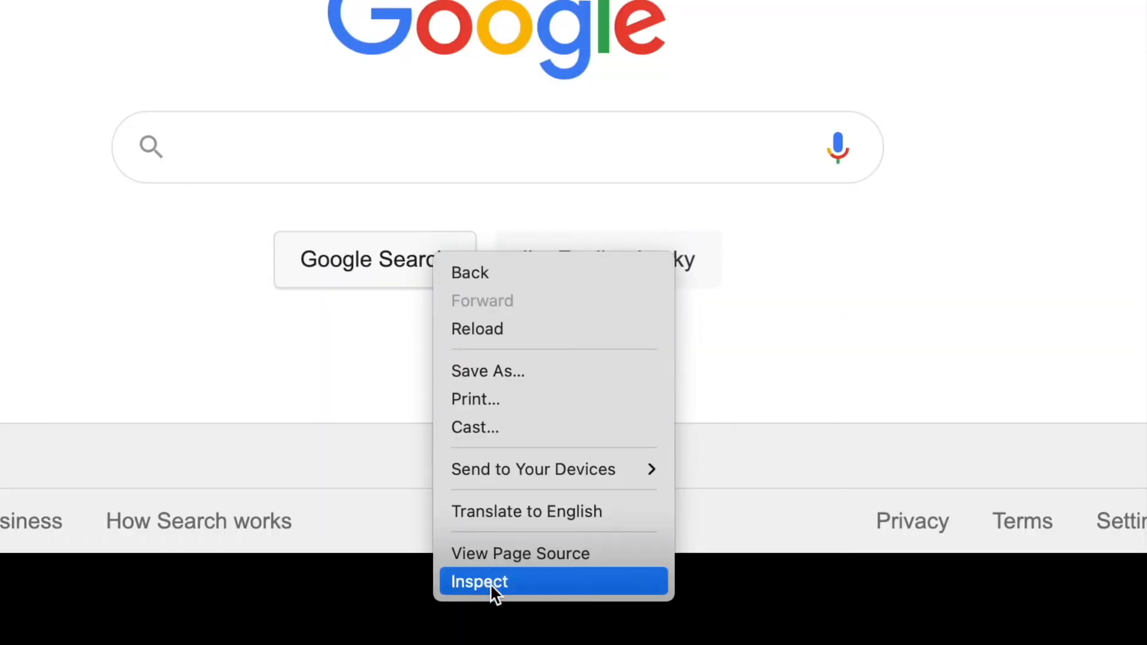
left_click(479, 581)
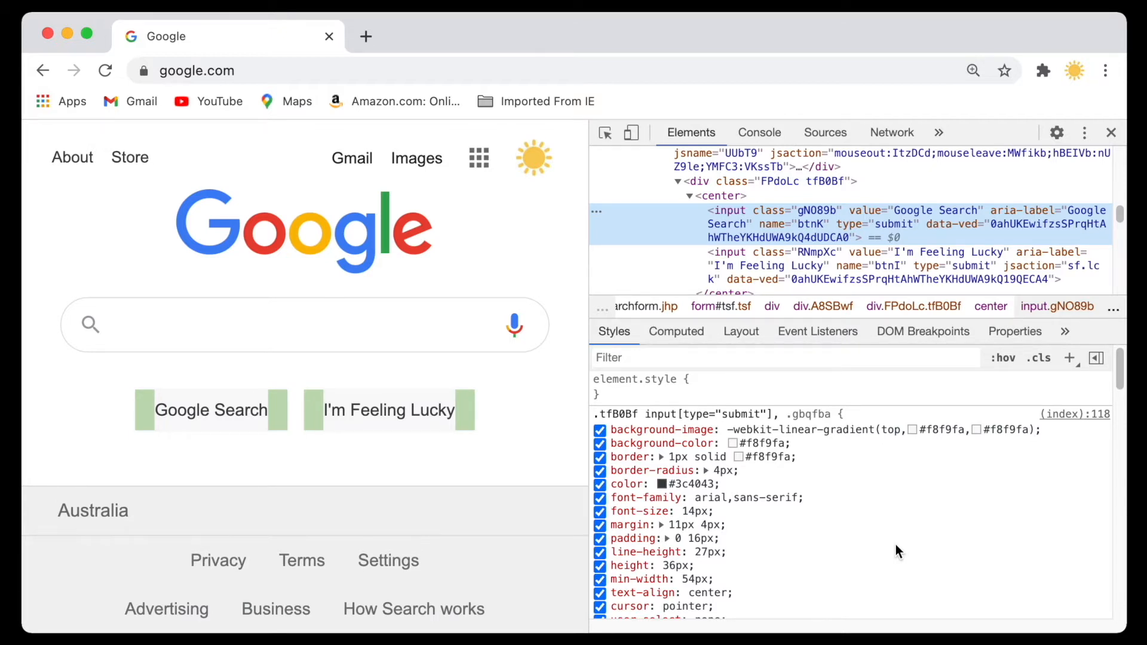
mouse_move(942, 224)
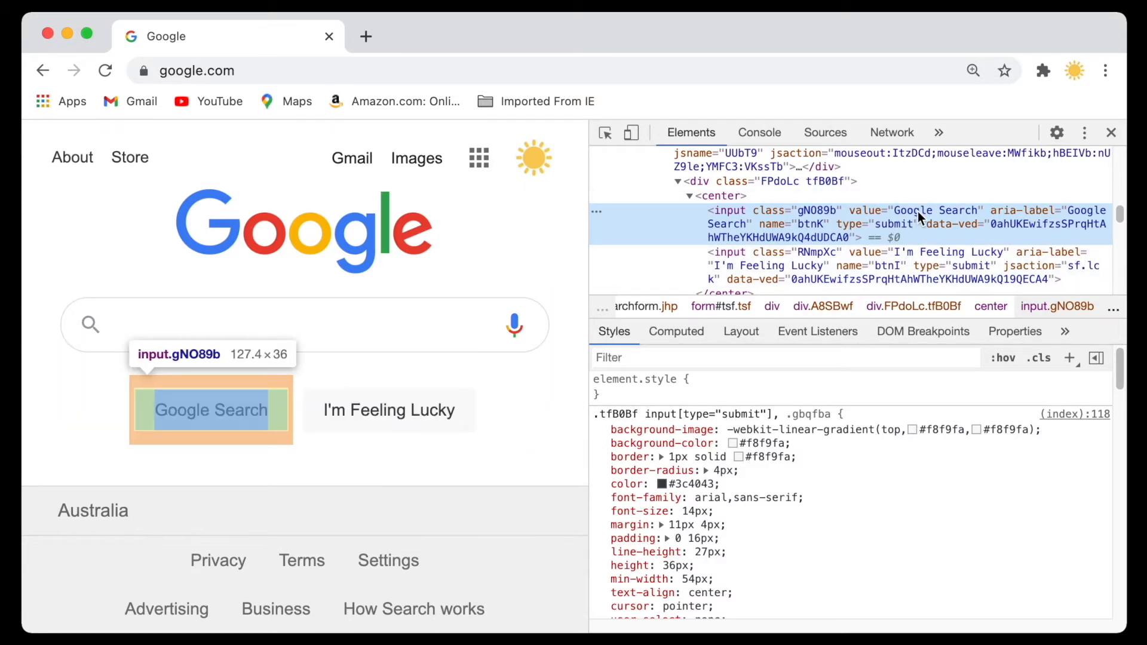
- Change the search button's value attribute to 'My Awesome Button'
type("My Awesome Button")
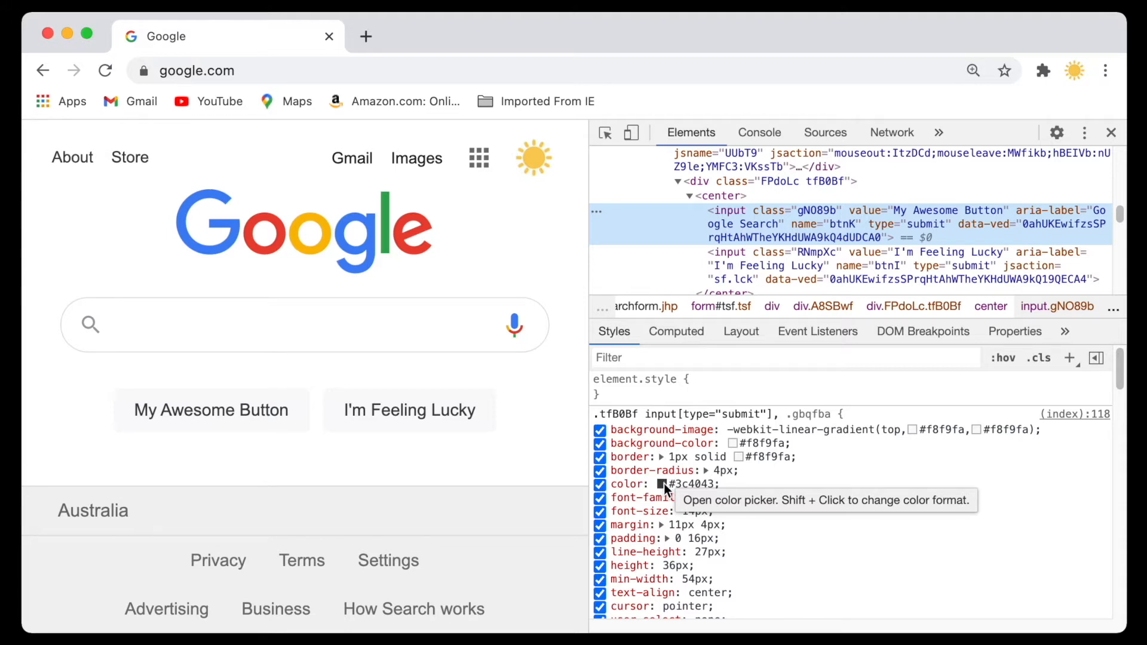
- Set the submit button text colour to green #50ea03 via the Styles swatch
left_click(664, 483)
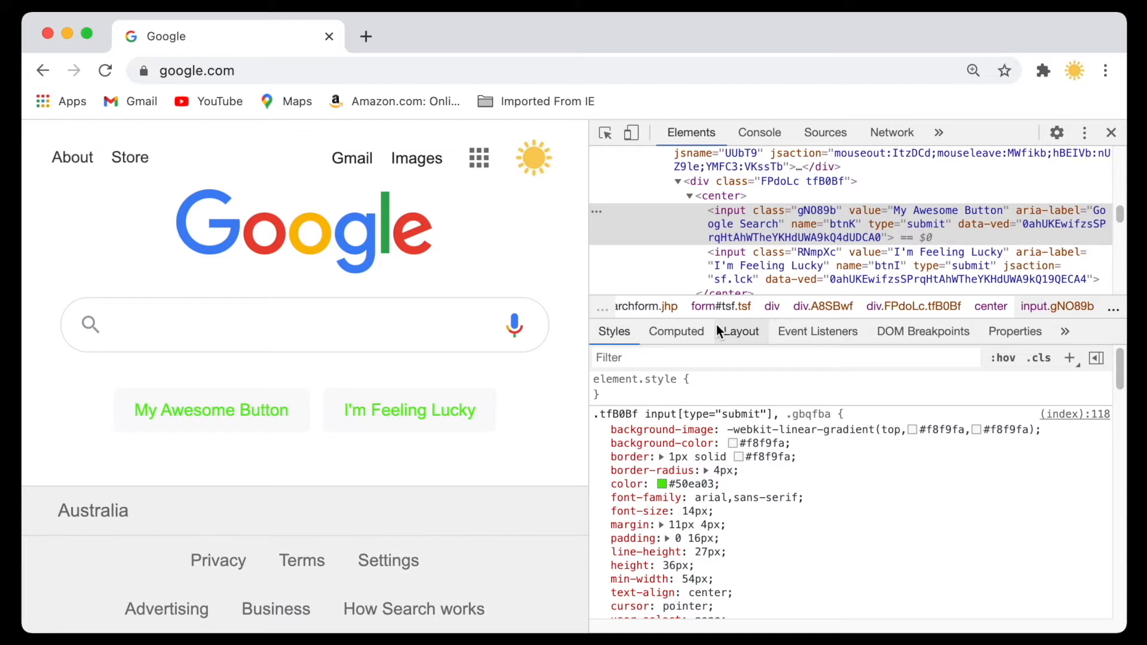
mouse_move(417, 170)
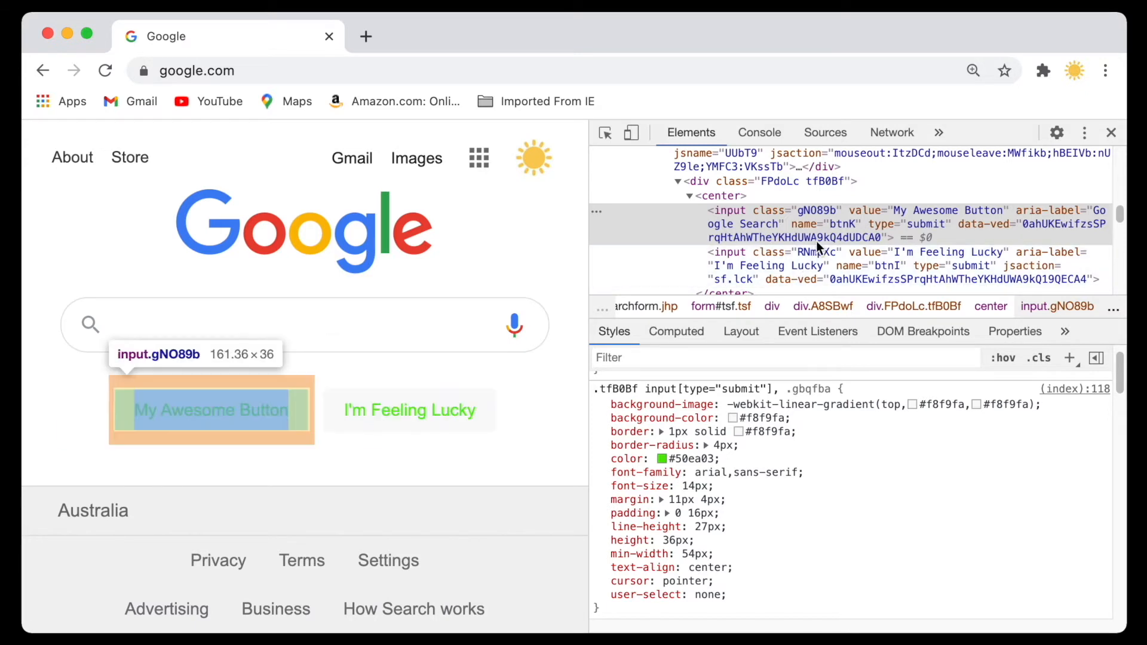
mouse_move(841, 242)
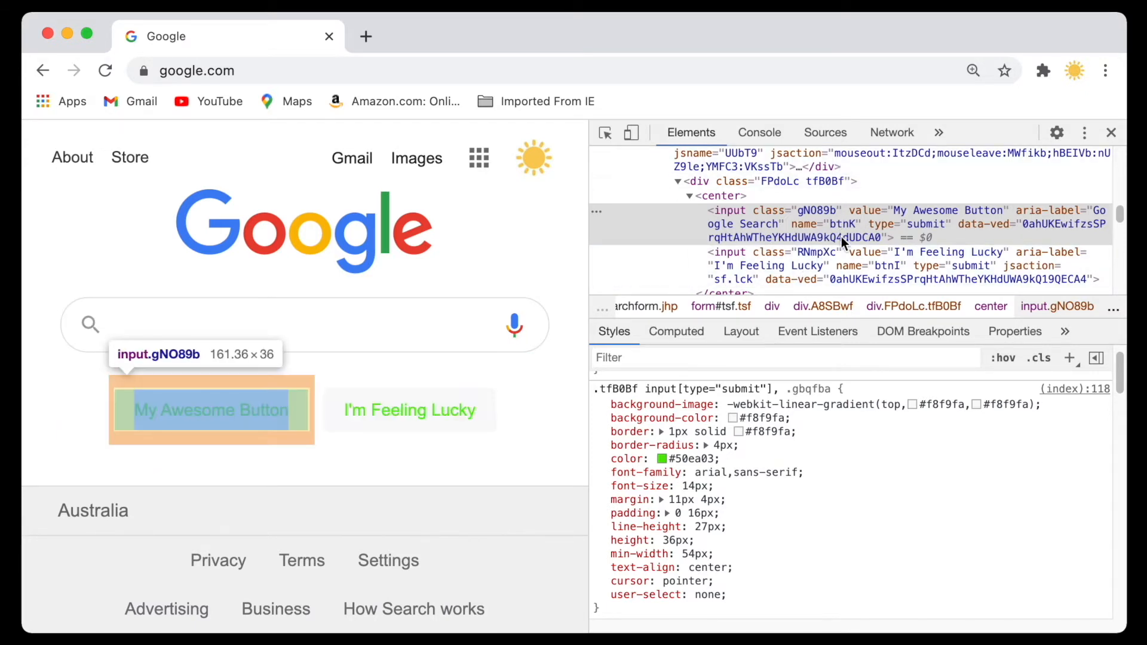
mouse_move(720, 230)
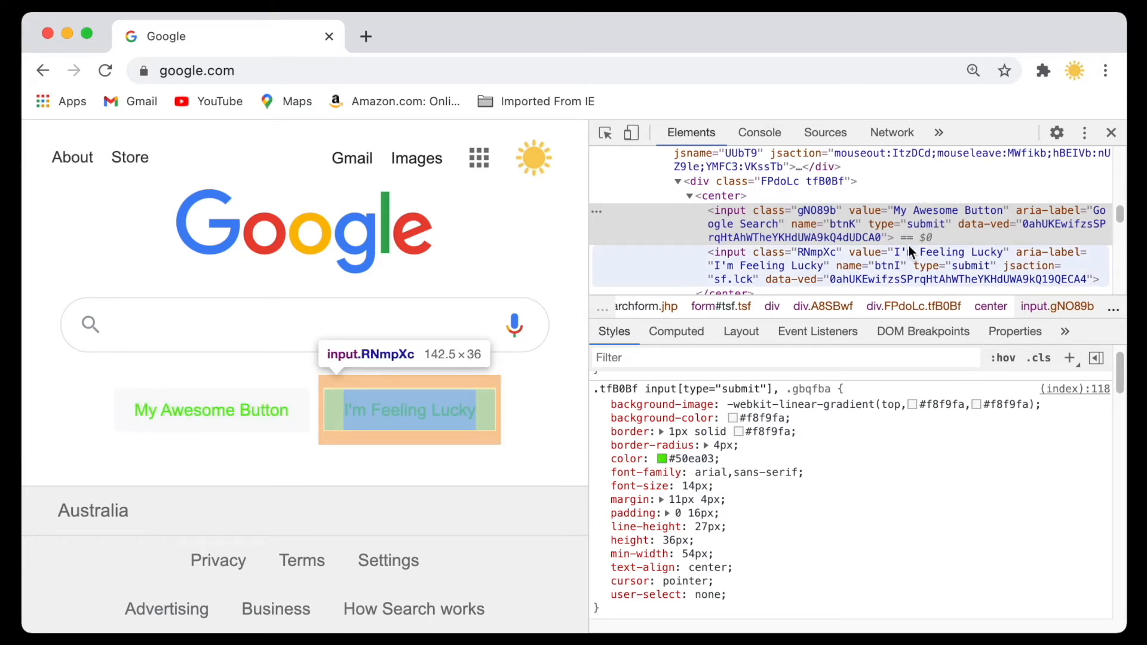
mouse_move(966, 255)
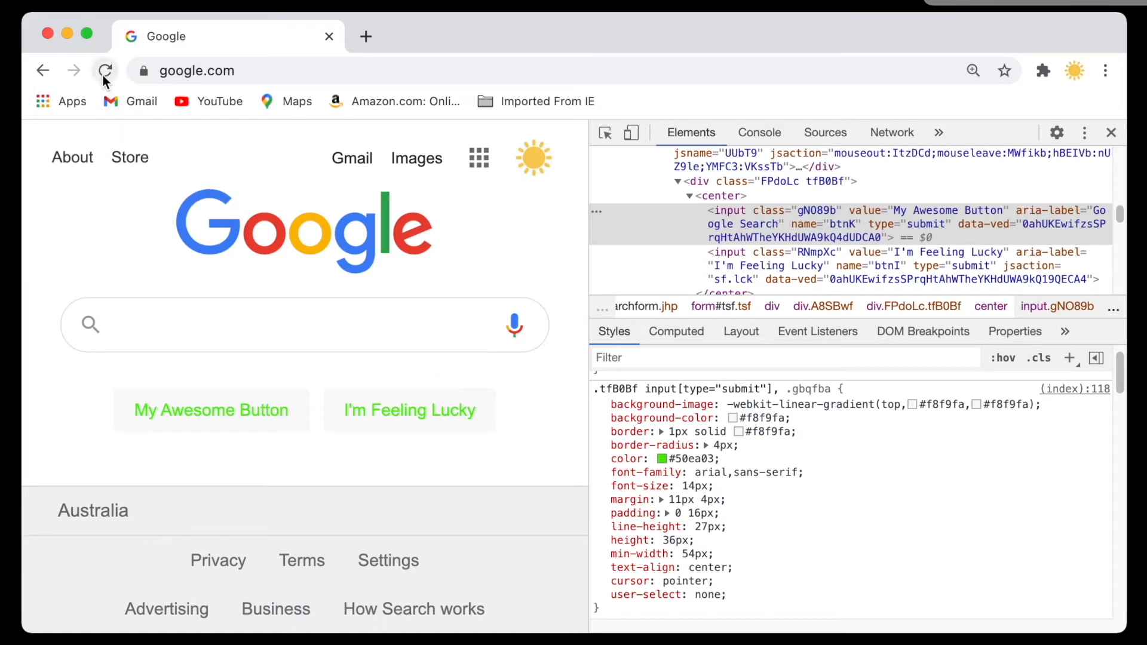
- Reload the Google homepage to discard the DevTools edits
left_click(104, 71)
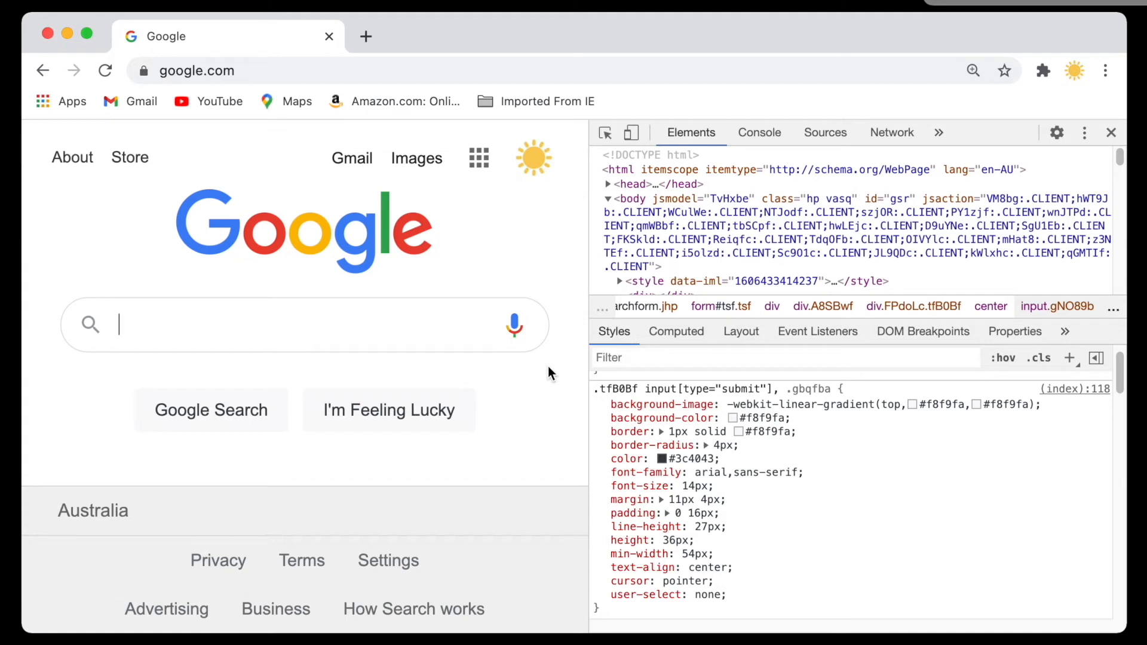
mouse_move(270, 274)
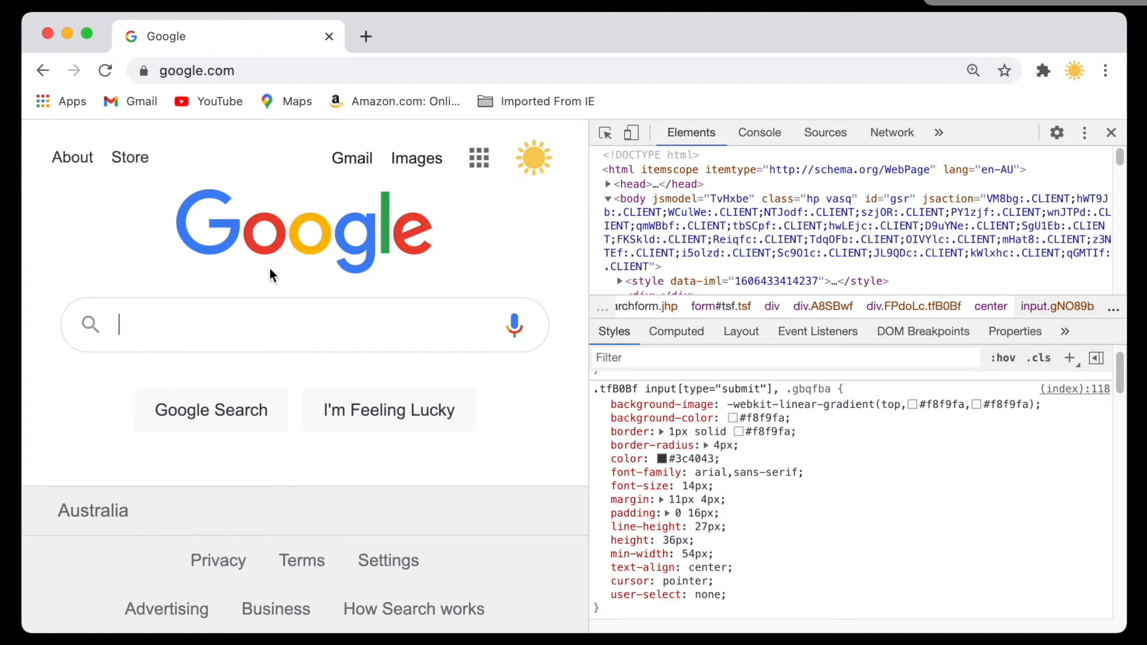
mouse_move(817, 332)
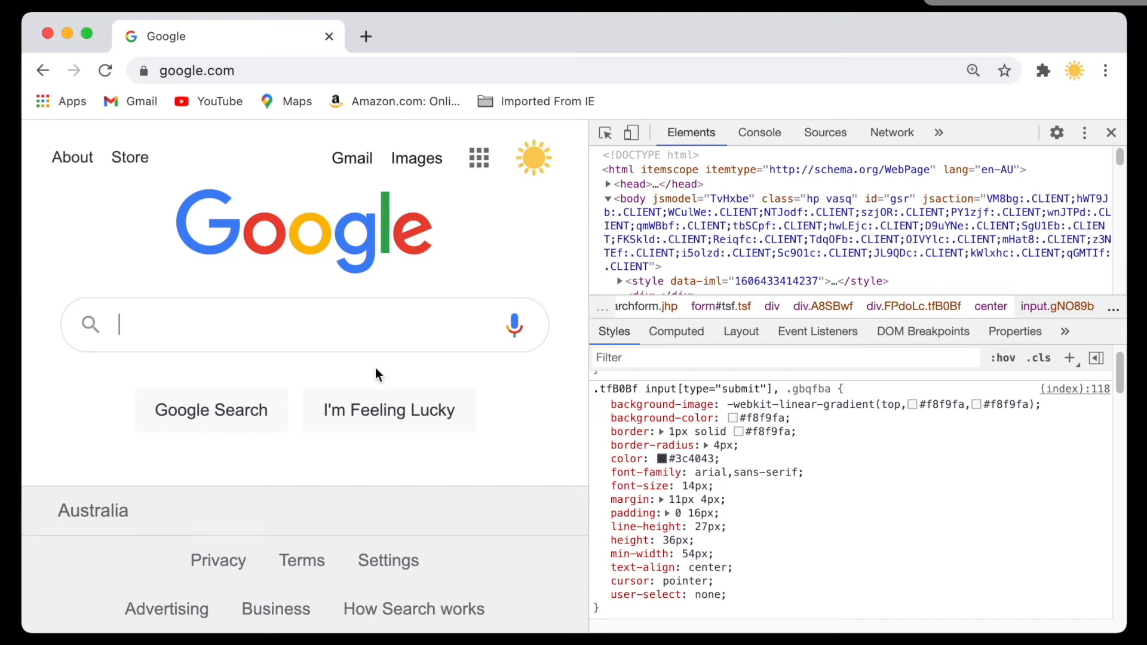
mouse_move(491, 567)
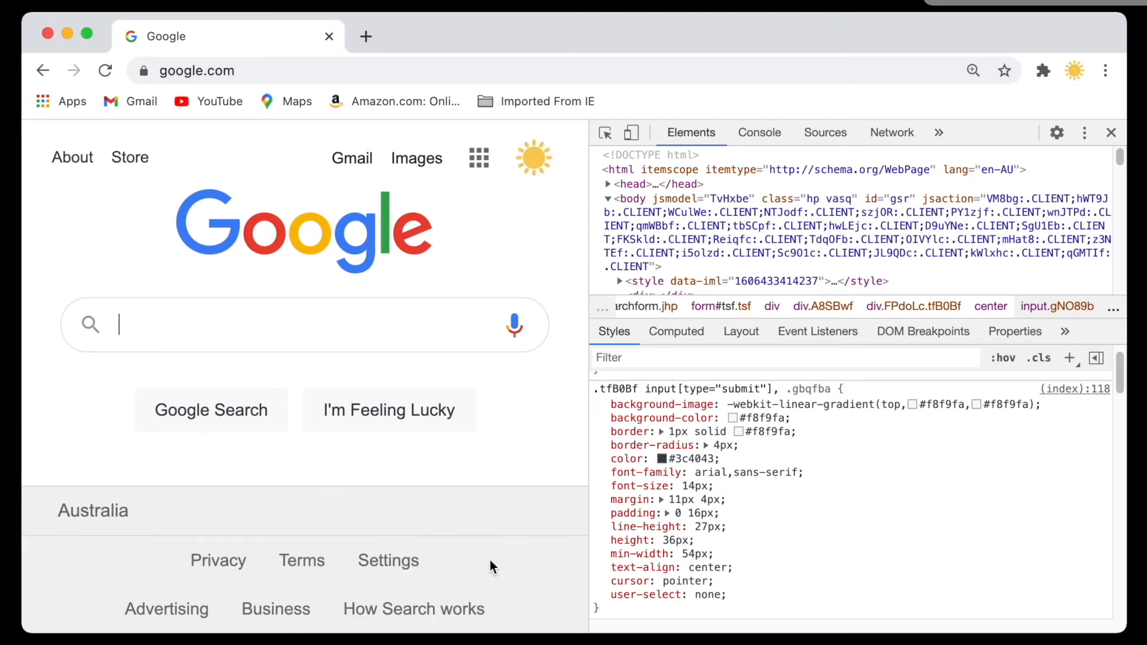
- Inspect the Store link and retype its markup text as 'My Shop'
right_click(130, 156)
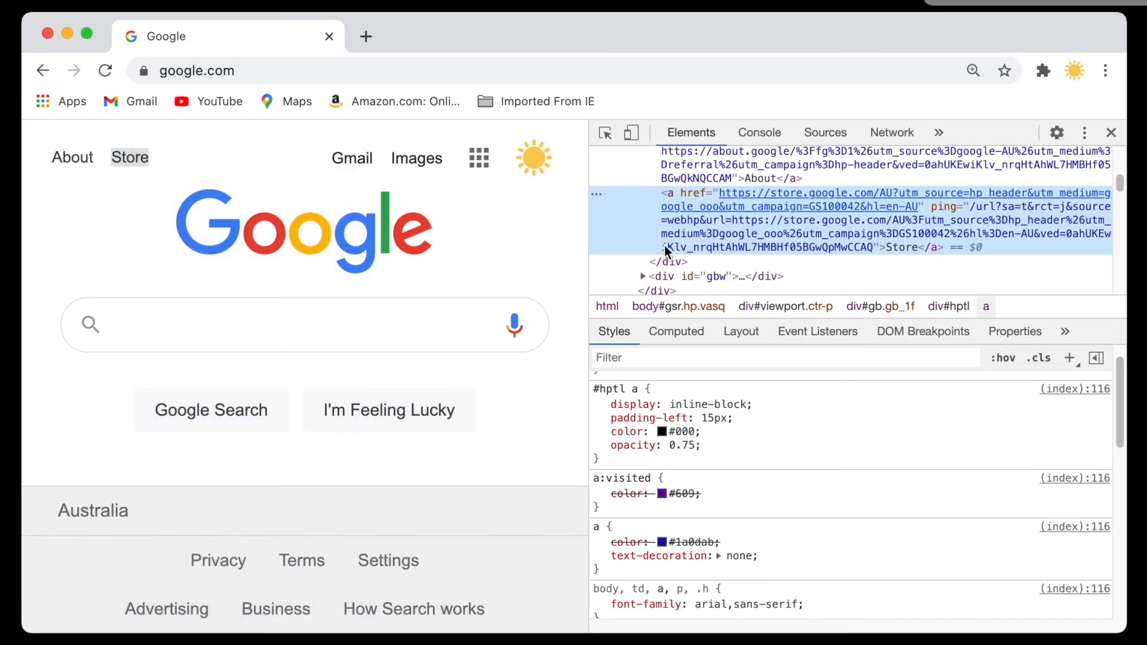
mouse_move(899, 247)
type("My")
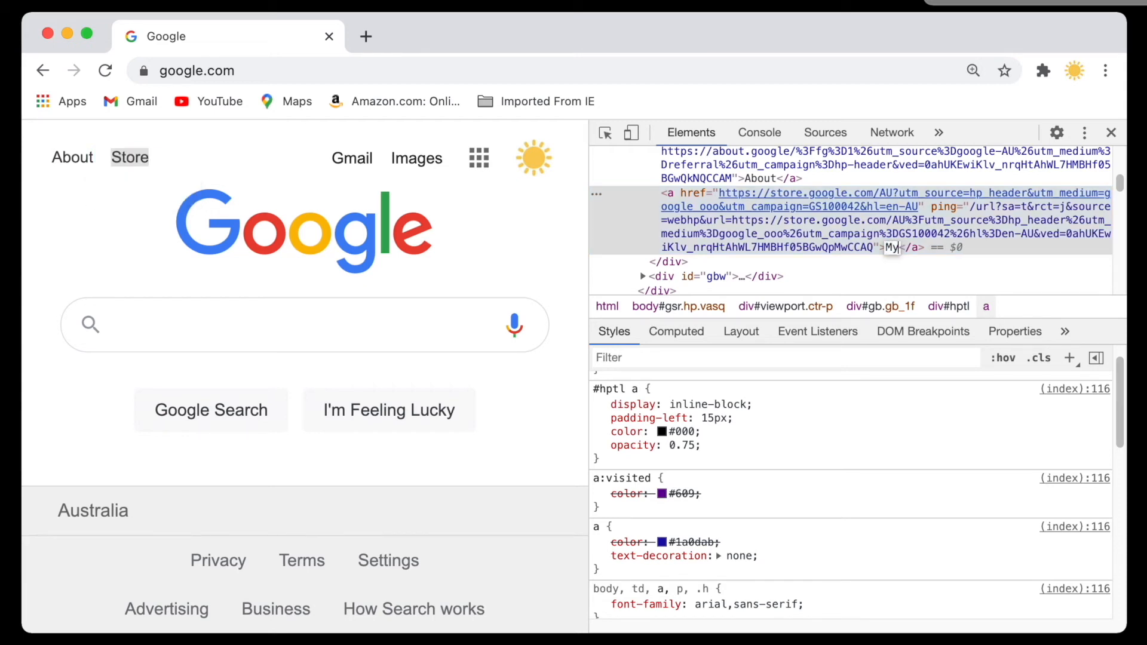
type("Shop")
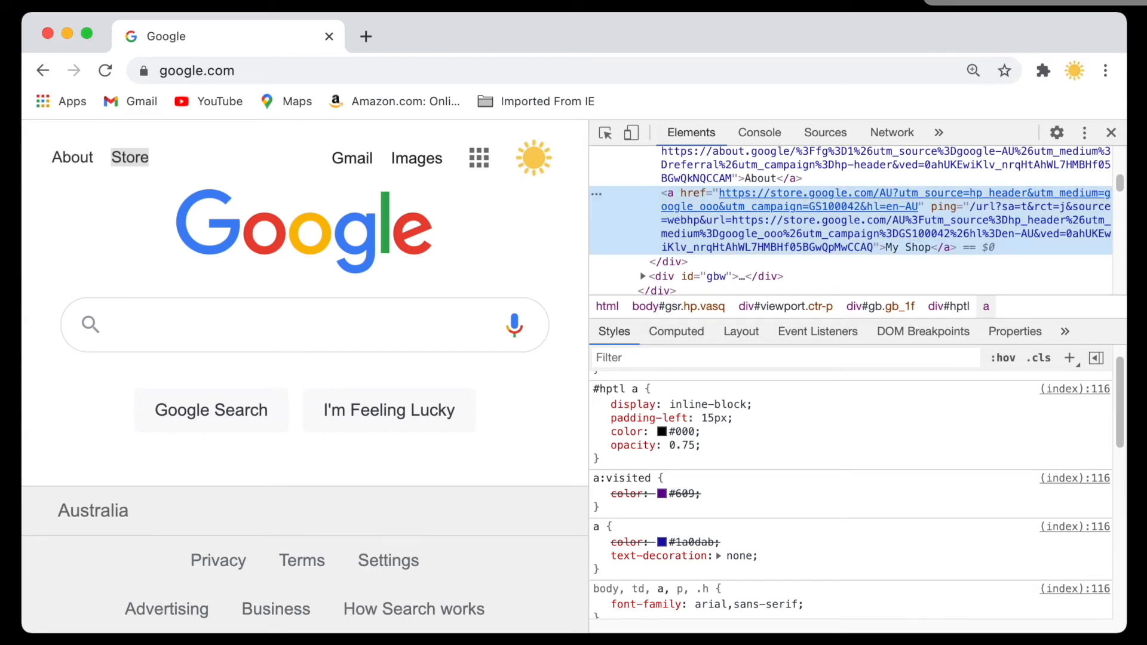